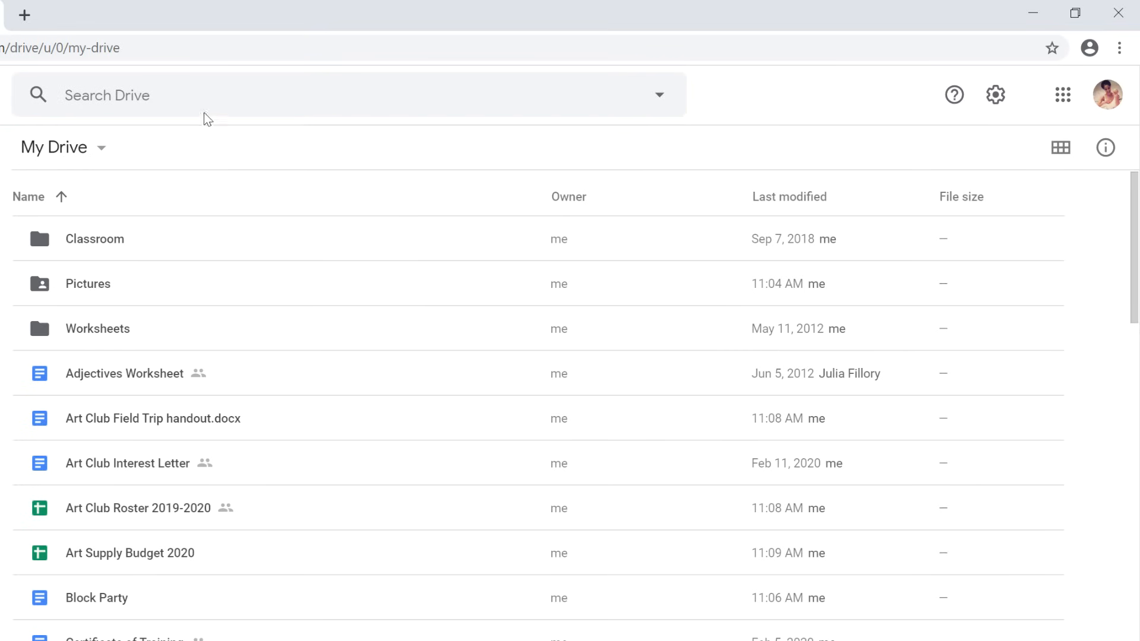
Search the drive for 'open house' so the four matching files are listed.
text(open house)
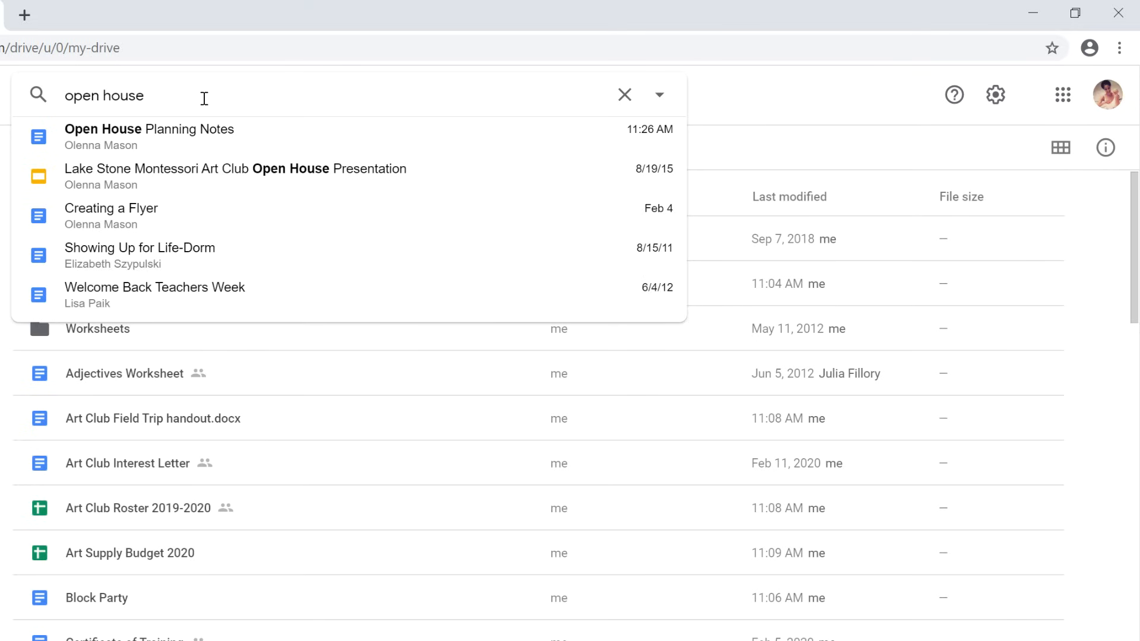
key(Enter)
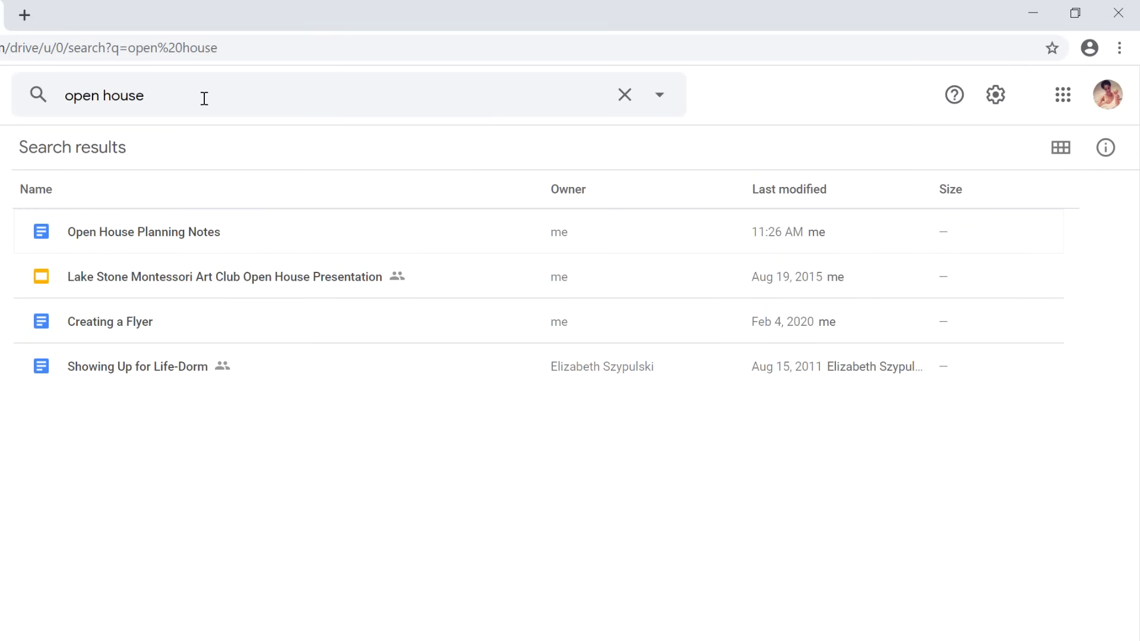
mouse_move(257, 150)
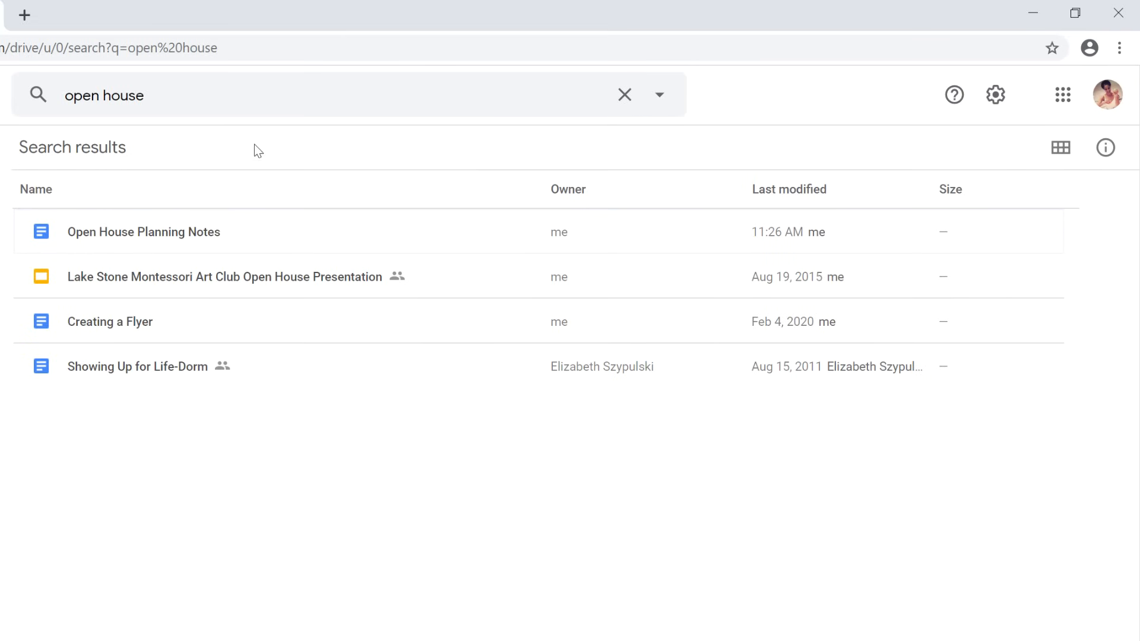
mouse_move(453, 283)
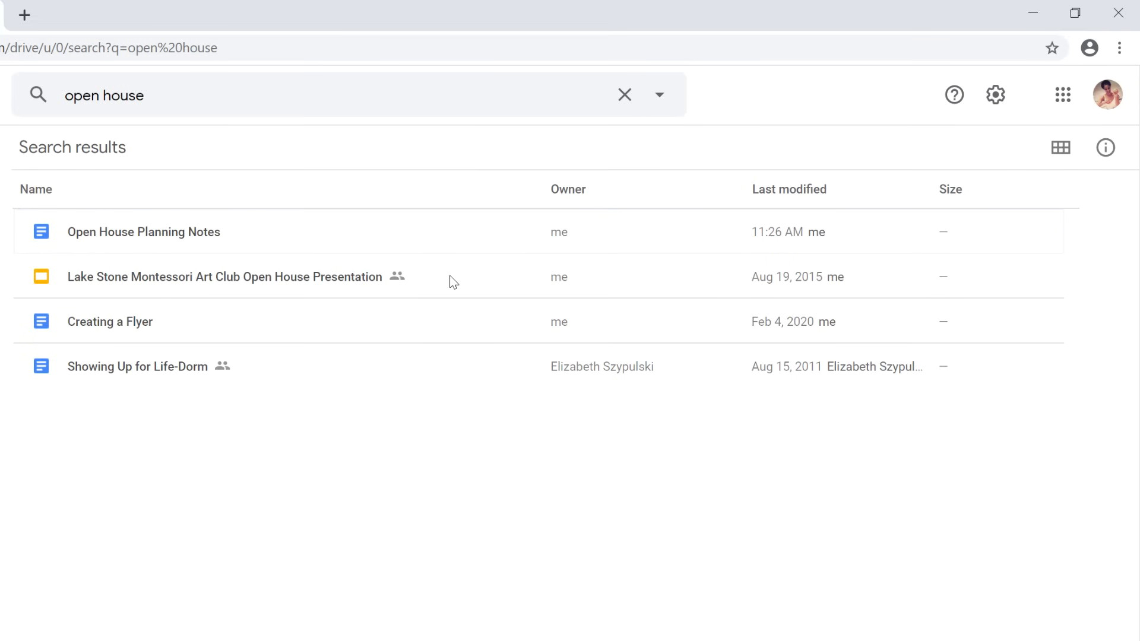
Preview the Art Club Open House Presentation from the results, then return to My Drive.
click(224, 277)
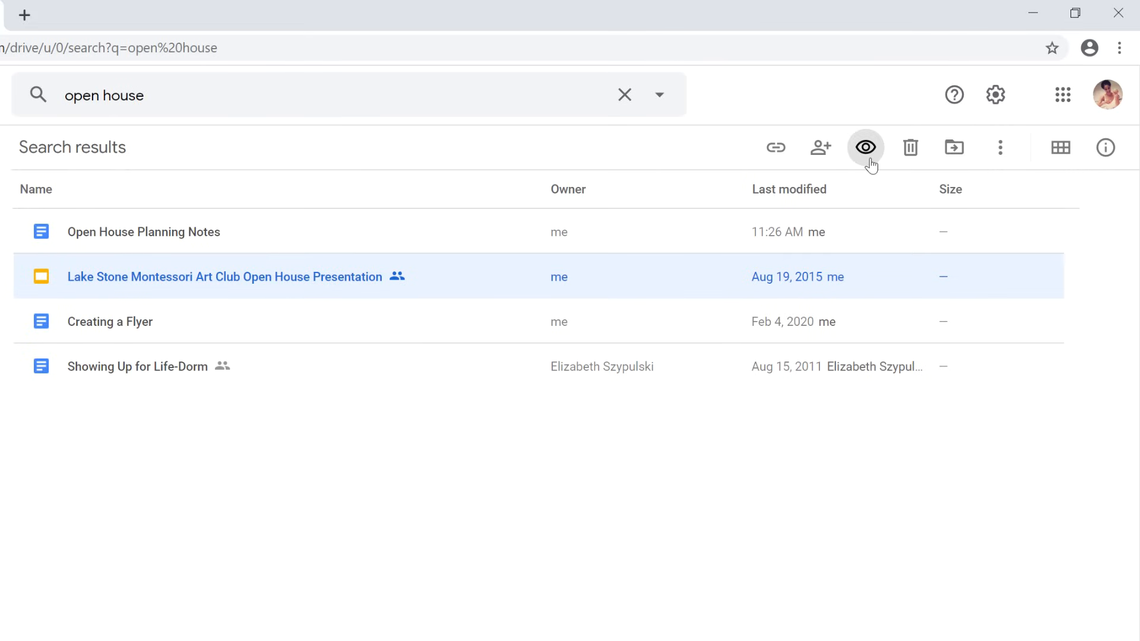
click(865, 147)
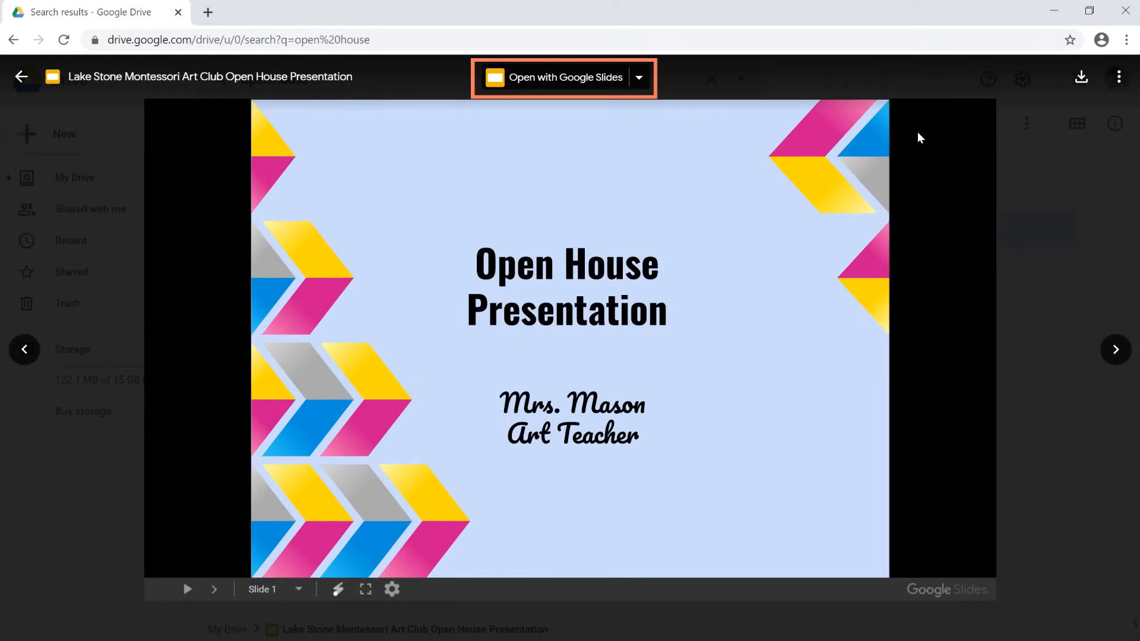
mouse_move(277, 157)
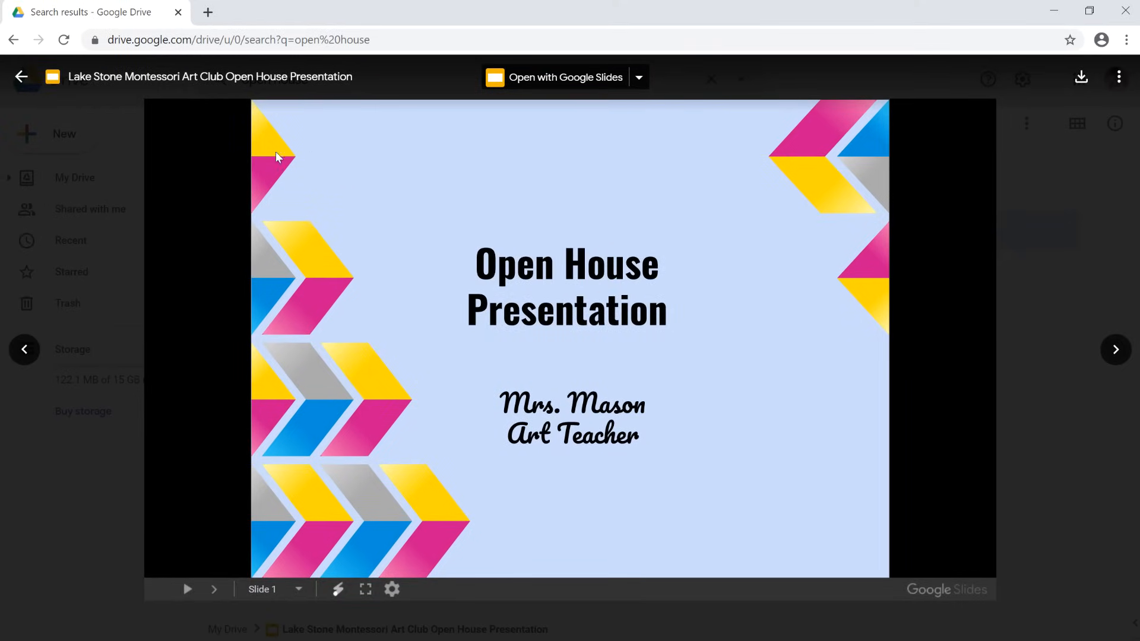
mouse_move(21, 76)
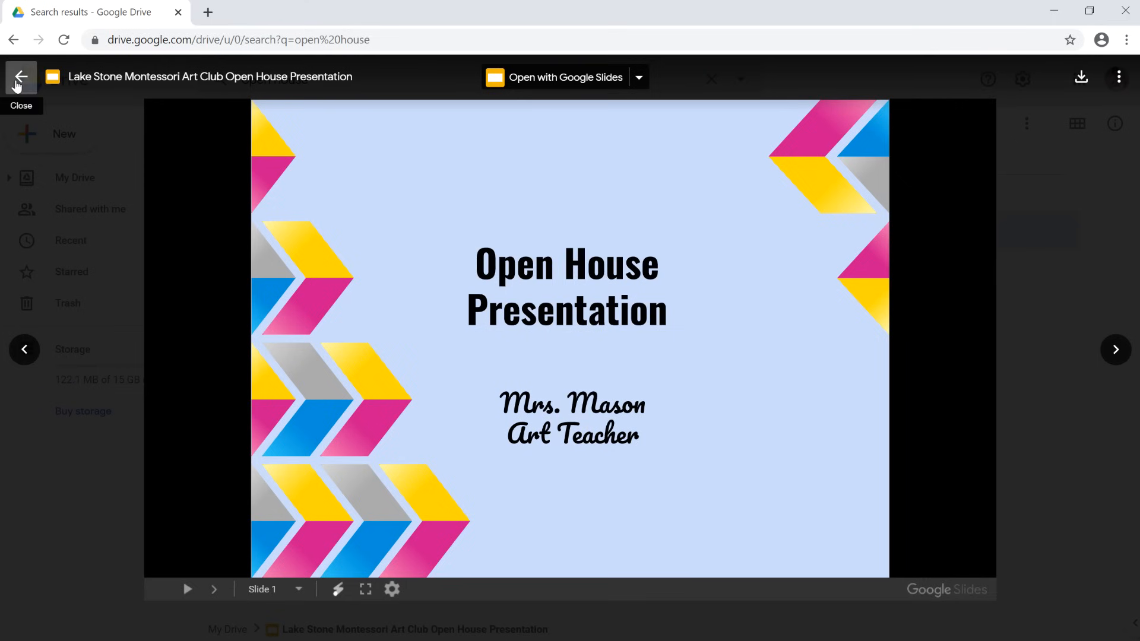
click(22, 77)
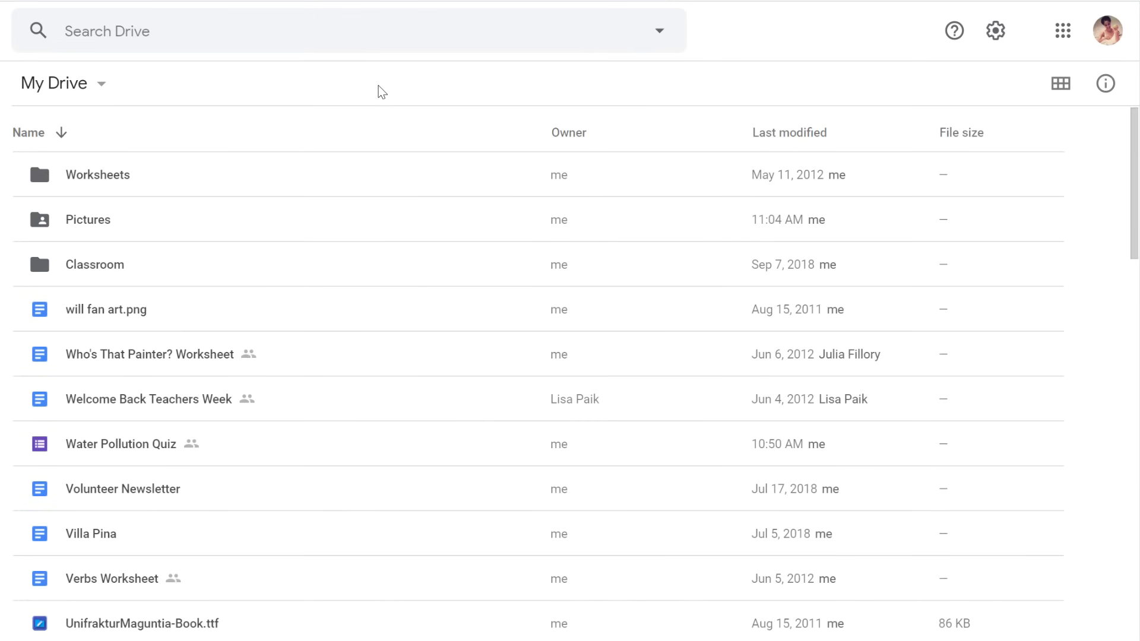
mouse_move(358, 120)
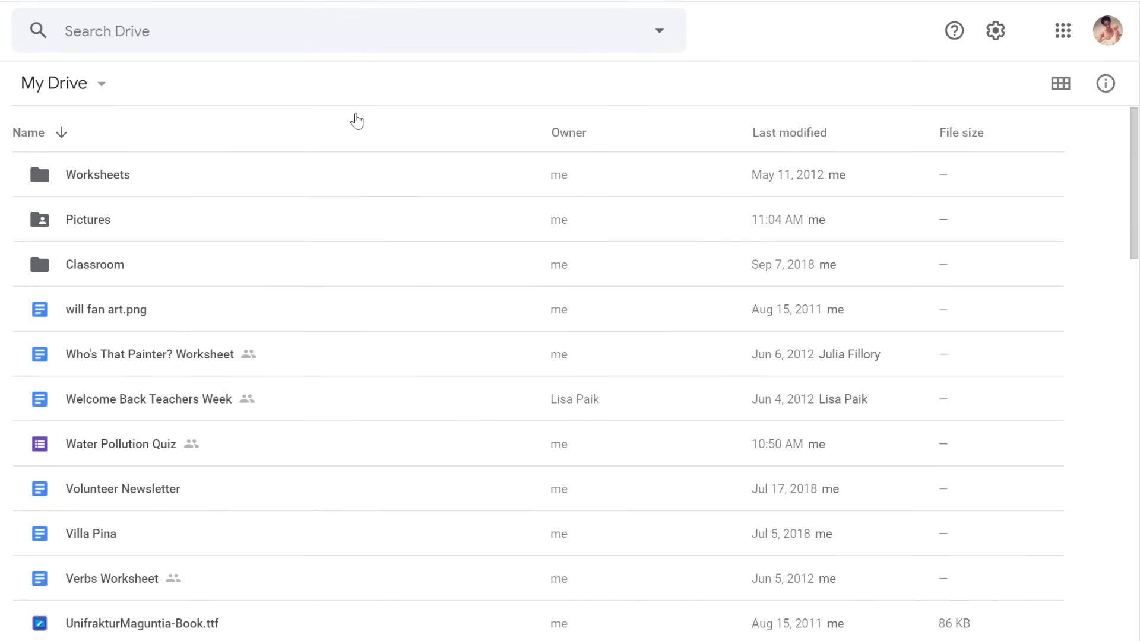
Sort the files by name both ways, then by last modified, most recent first.
click(28, 132)
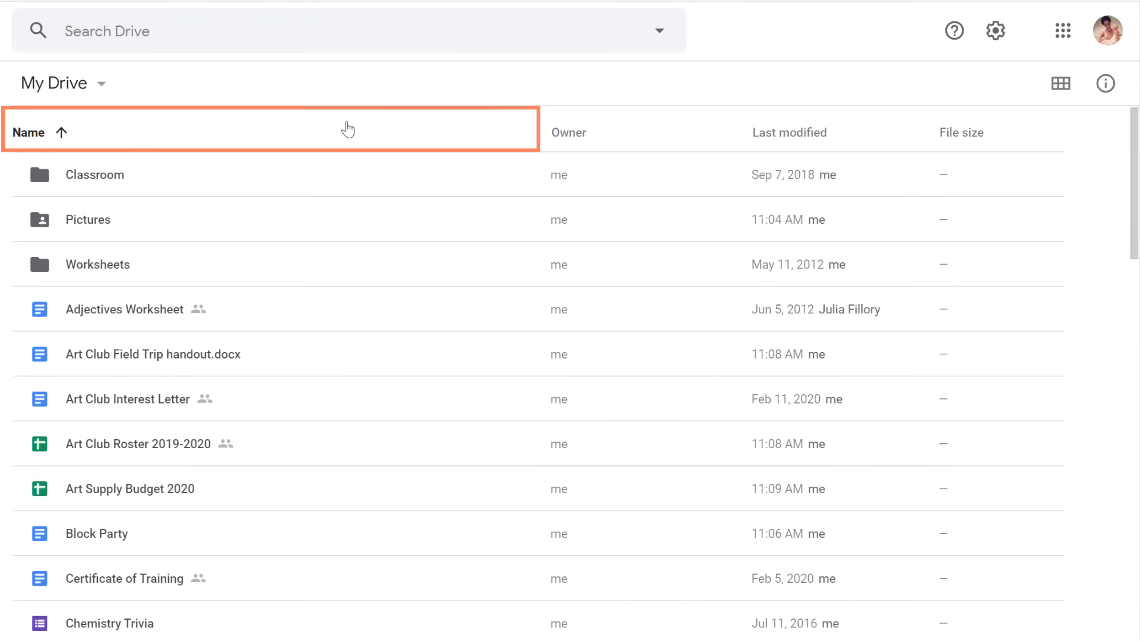
click(29, 132)
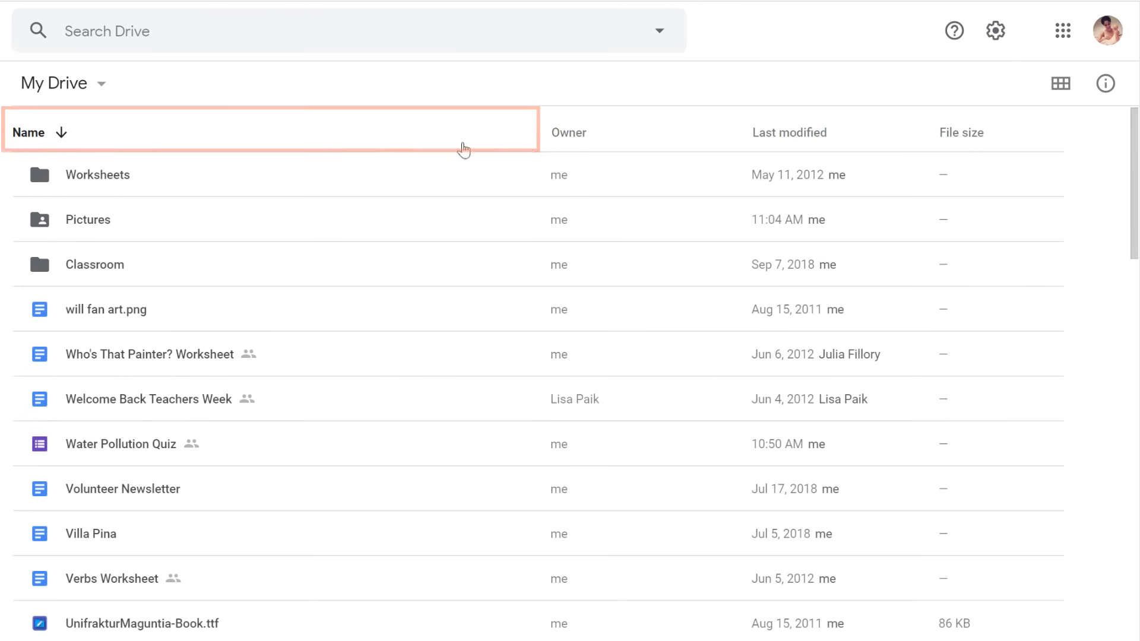
mouse_move(790, 132)
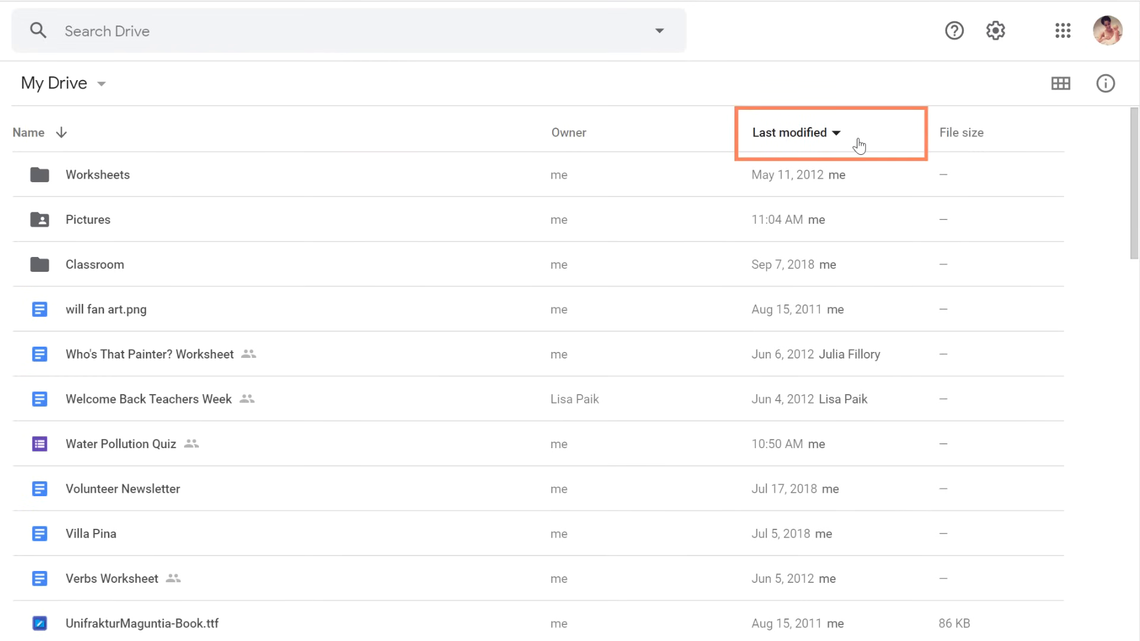
click(788, 132)
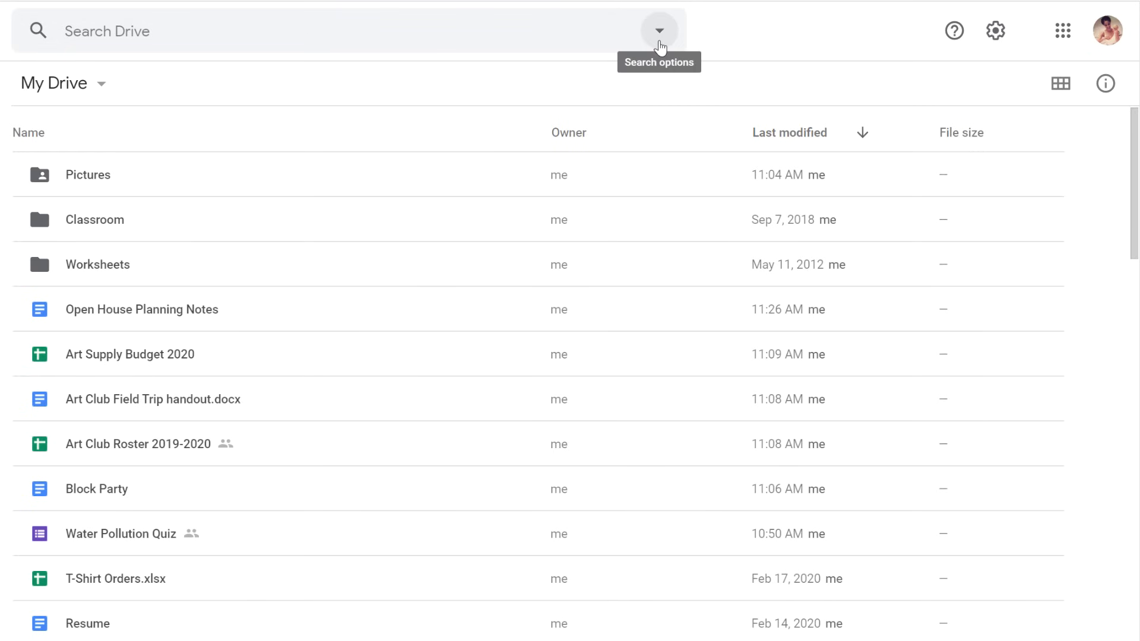
Explore the advanced search filters for file type and owner set to anyone, then return to My Drive.
click(659, 31)
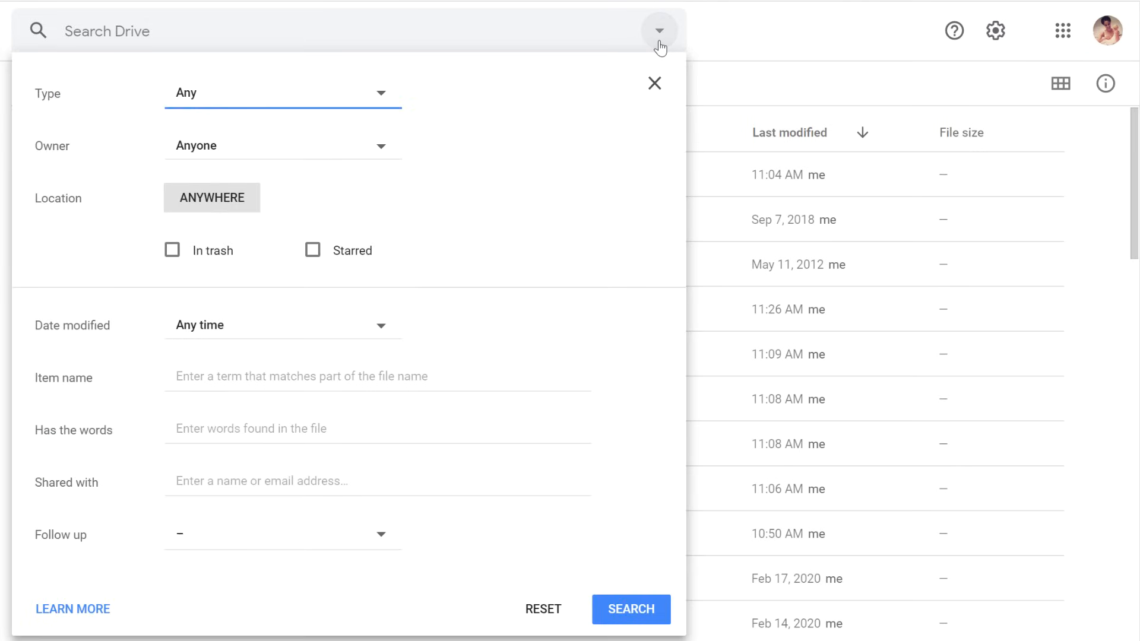
mouse_move(448, 87)
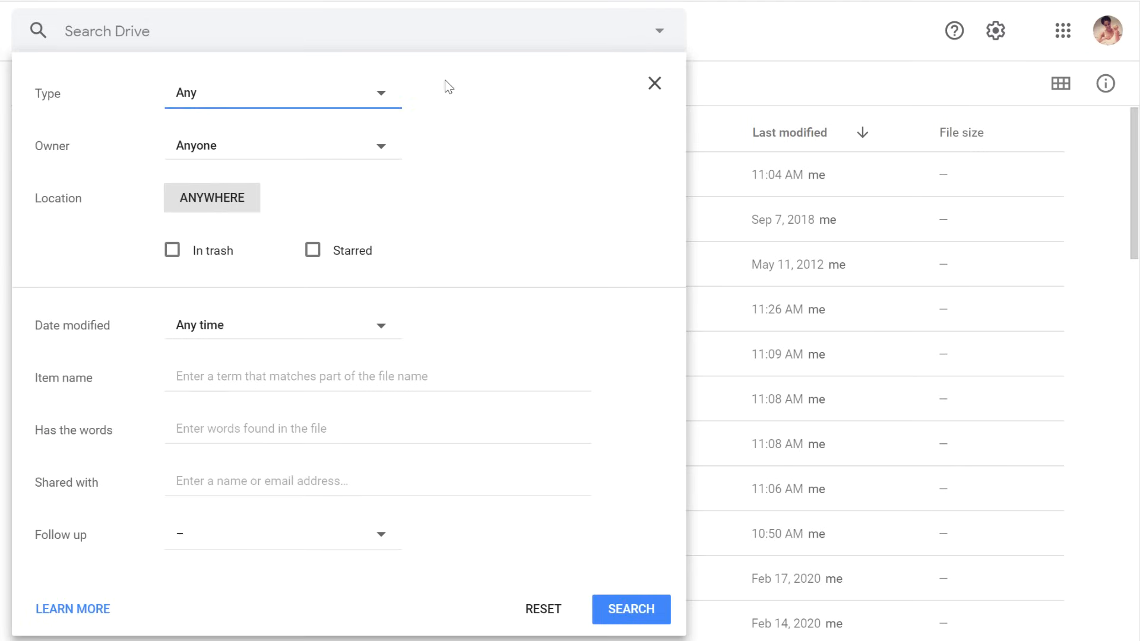
click(281, 93)
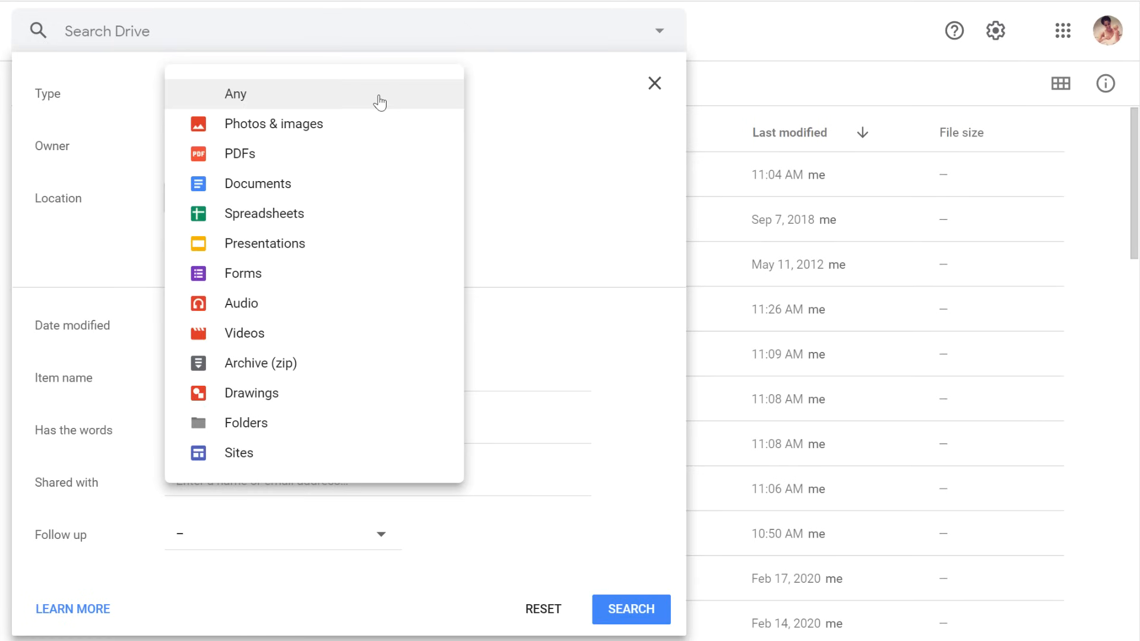
mouse_move(333, 210)
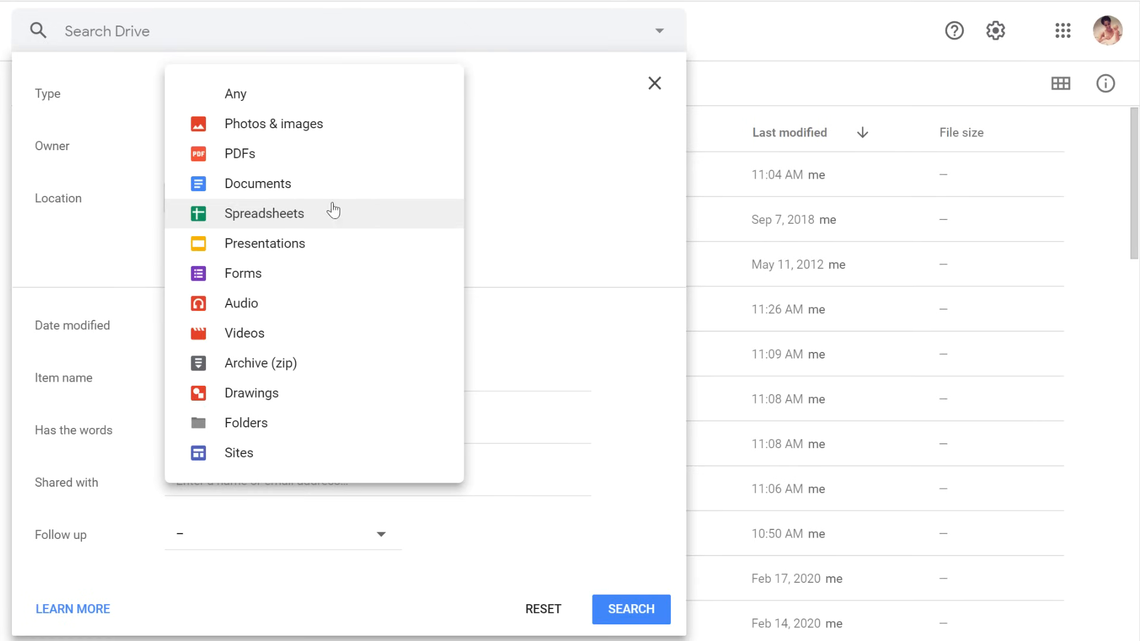
click(263, 212)
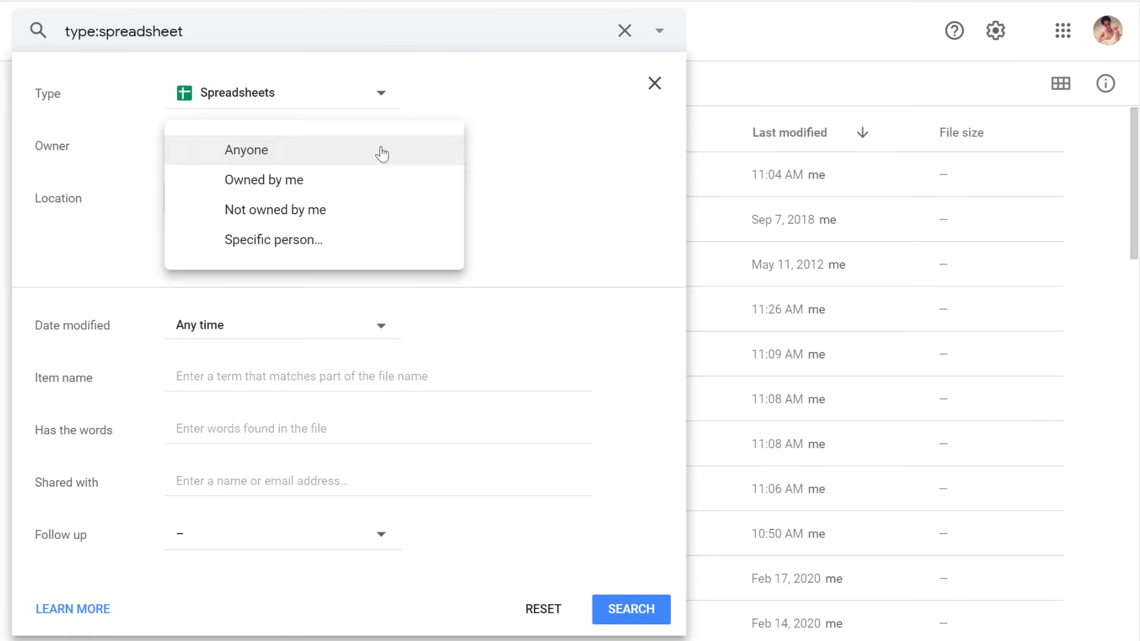
click(264, 179)
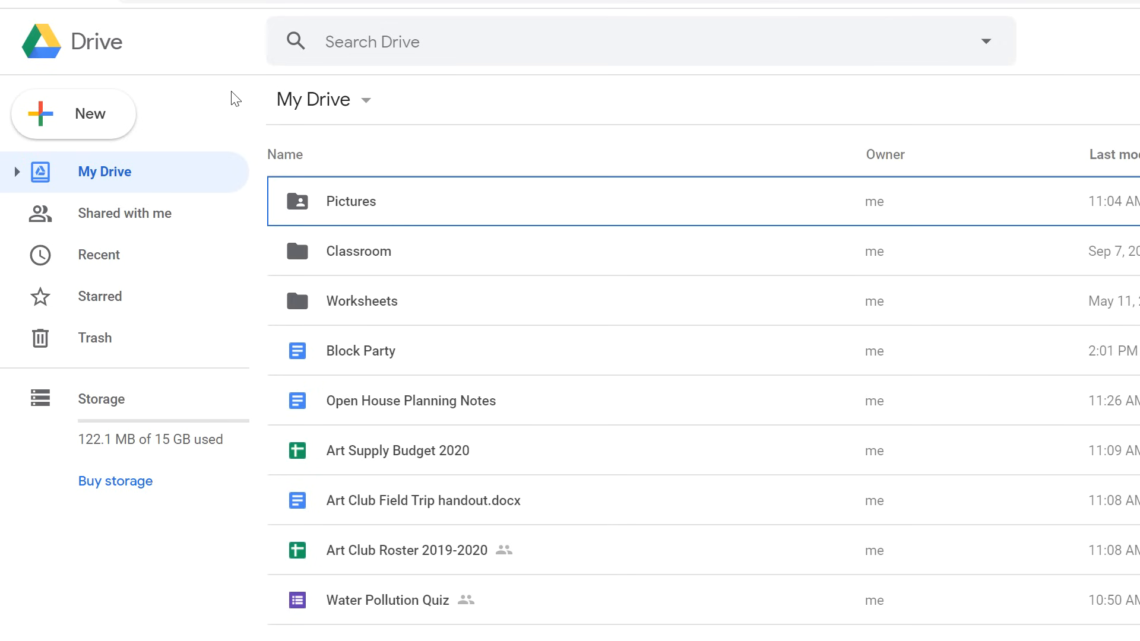
Create a new folder named Handouts in My Drive.
click(72, 114)
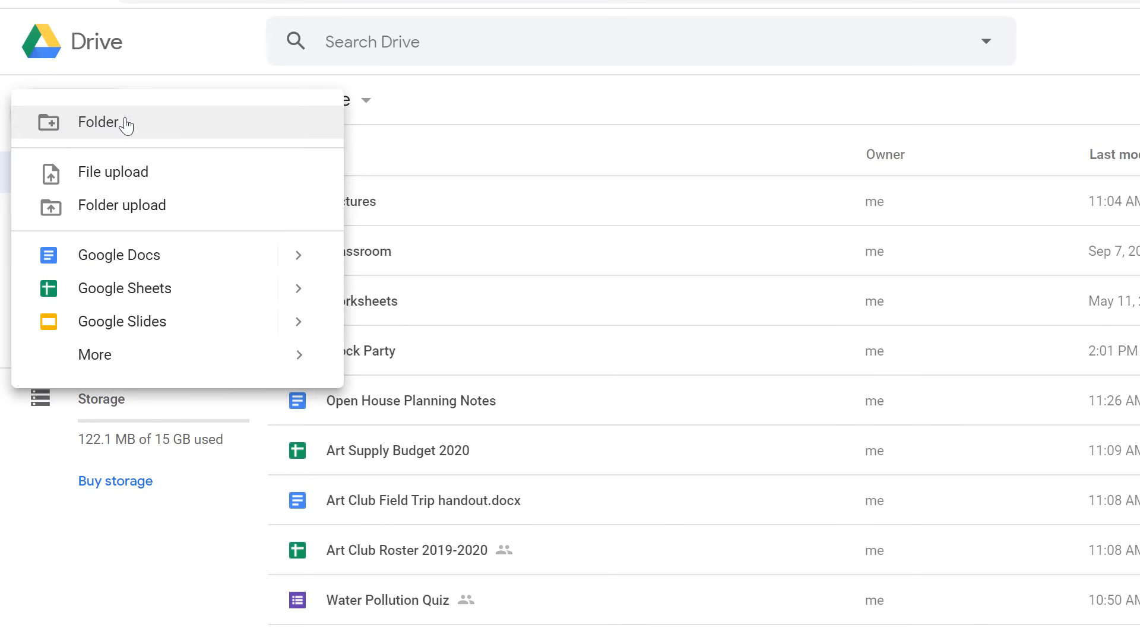
click(105, 123)
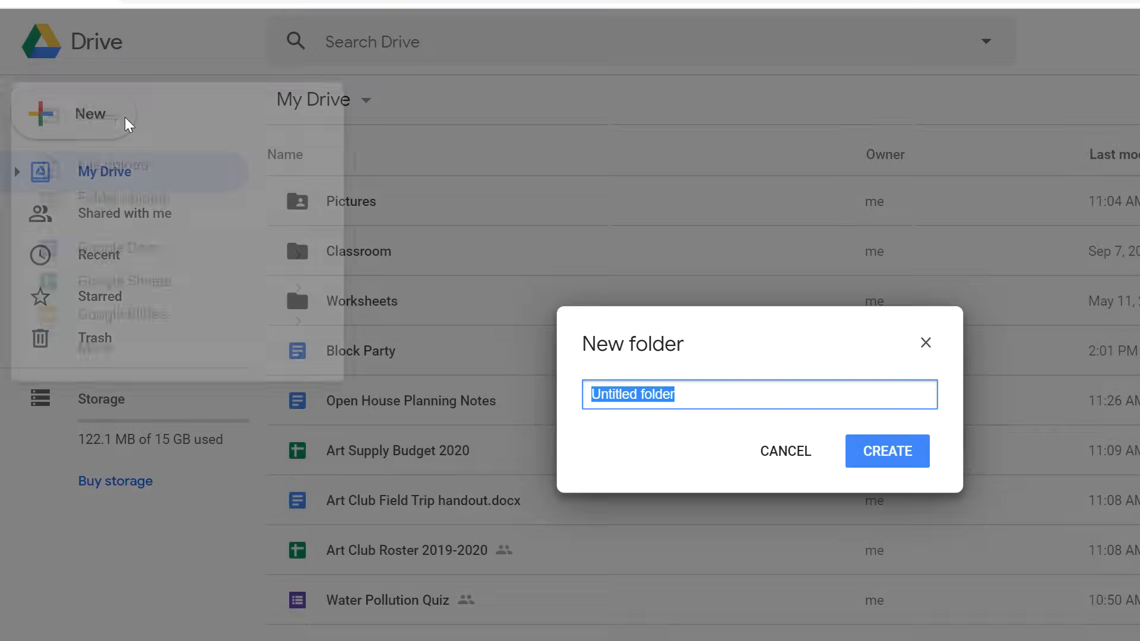
text(Handout)
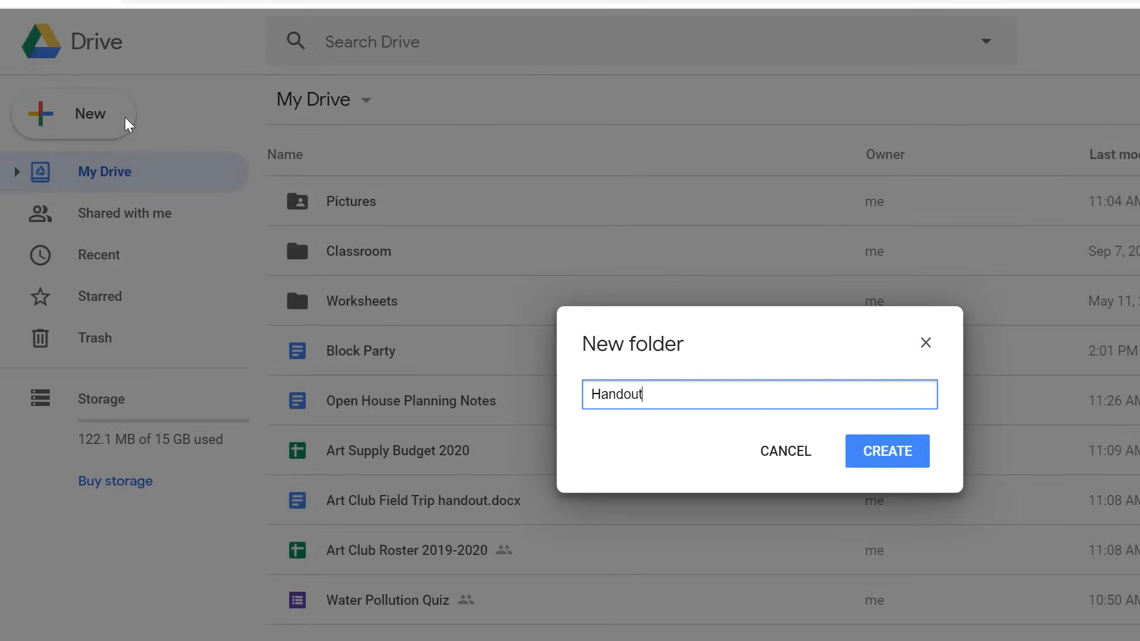
text(s)
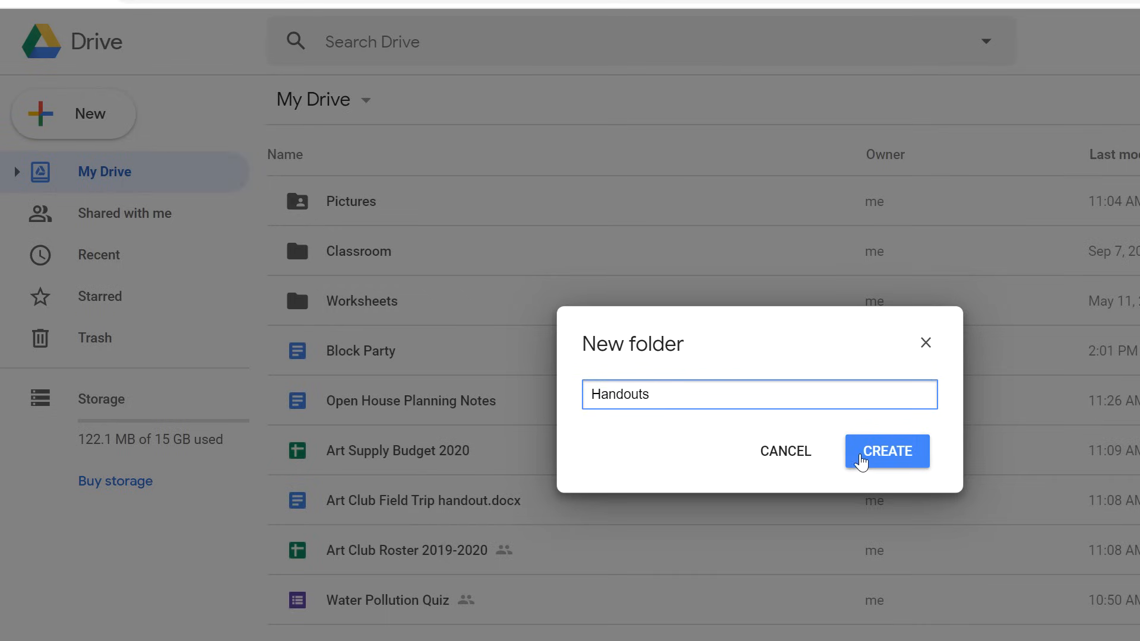
click(886, 451)
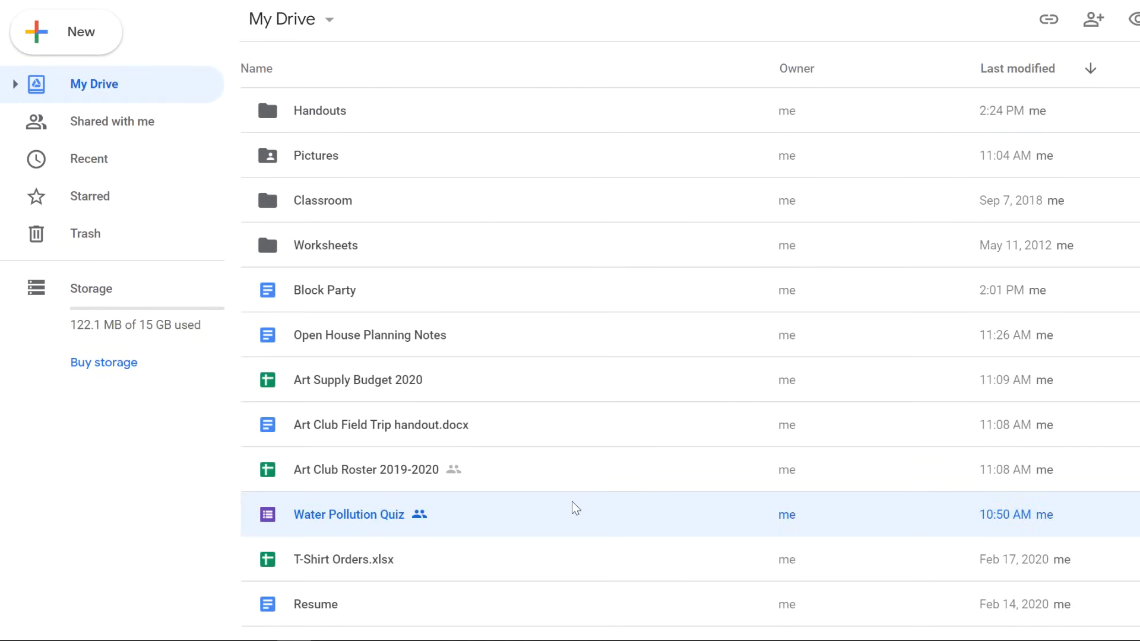
mouse_move(510, 110)
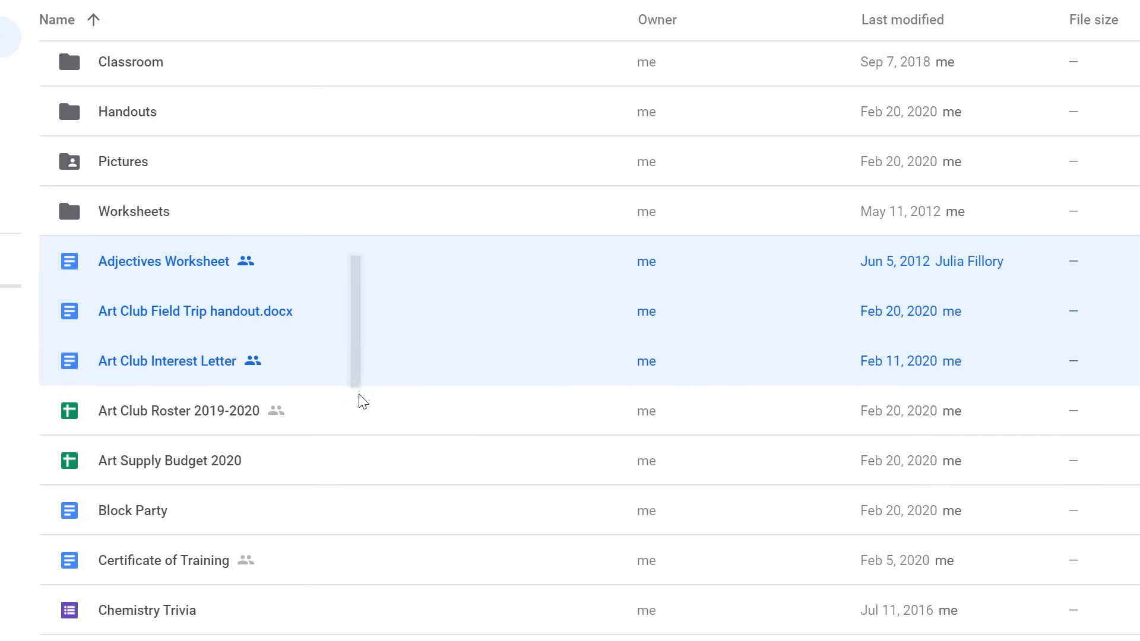
Add Art Club Roster 2019-2020 to the selection and drag the five files into Handouts.
click(178, 411)
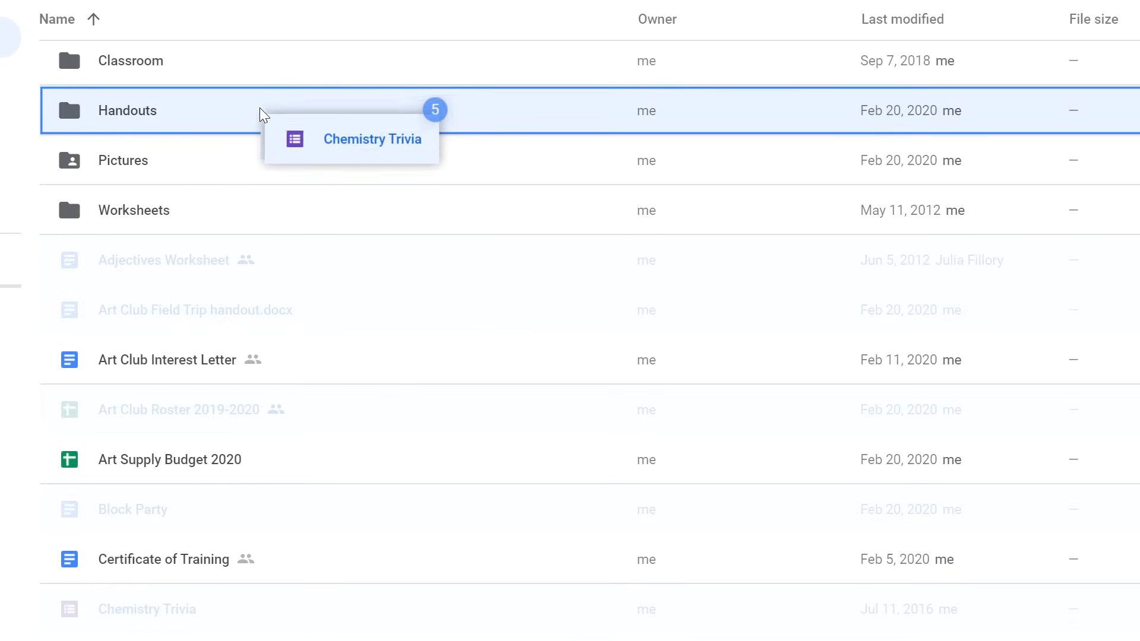
drag(371, 139, 127, 110)
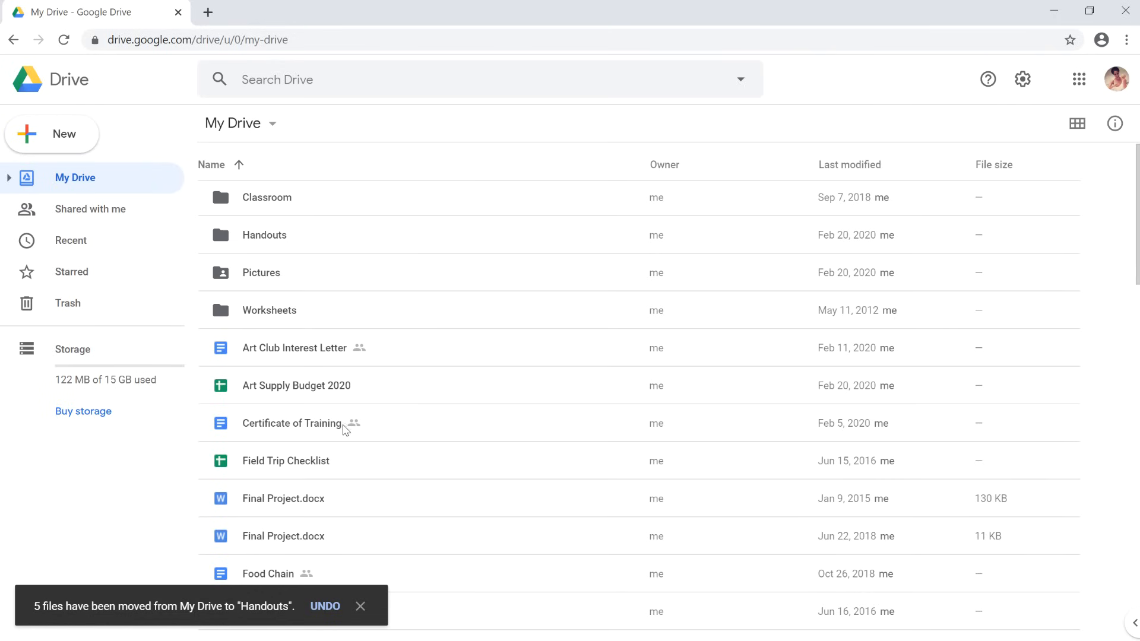
Send Field Trip Checklist to the trash and go to the Trash view.
click(286, 461)
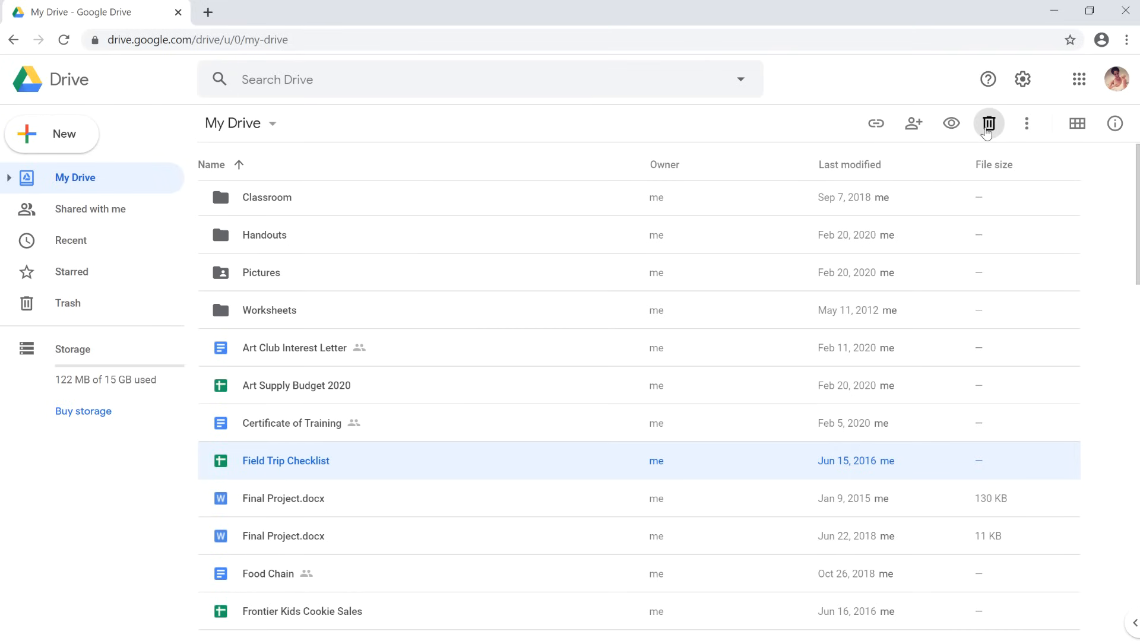
click(989, 122)
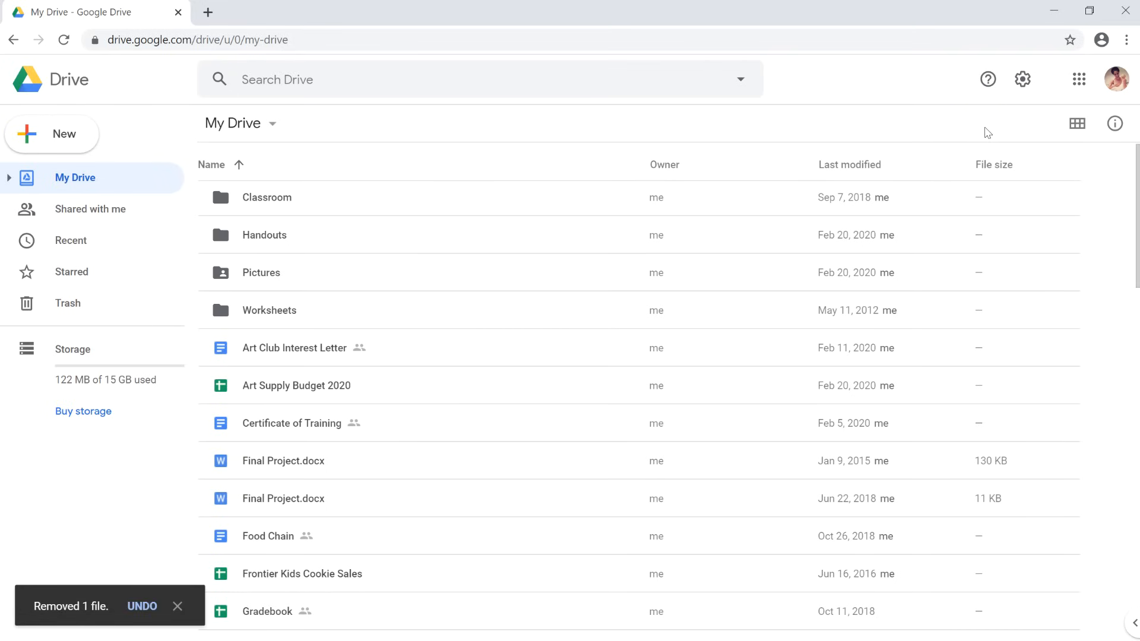
mouse_move(754, 212)
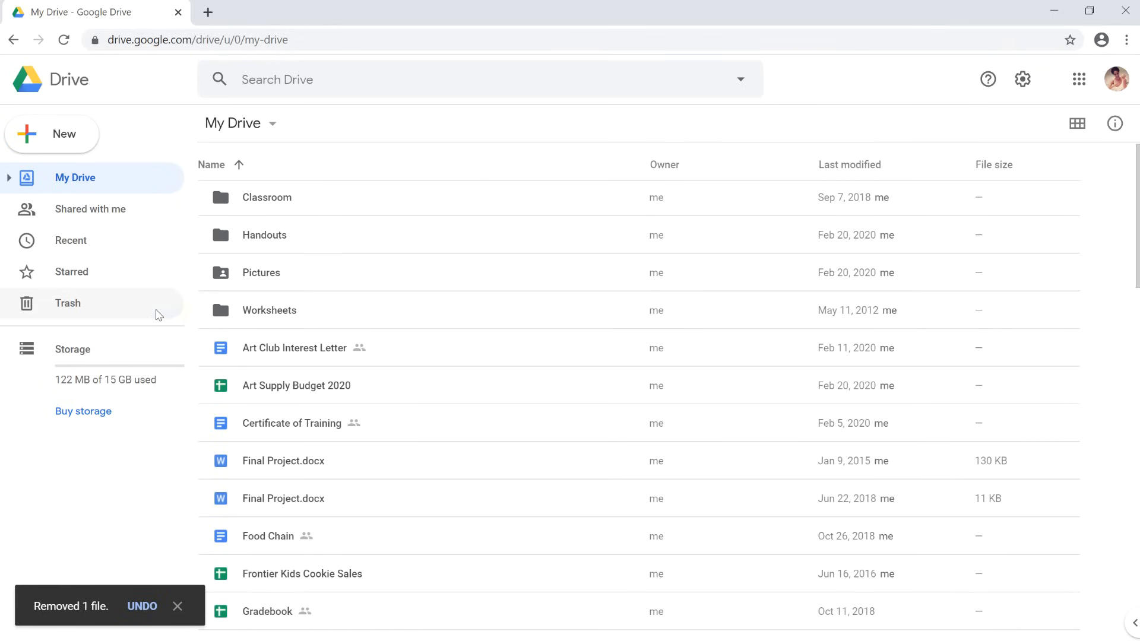
click(66, 303)
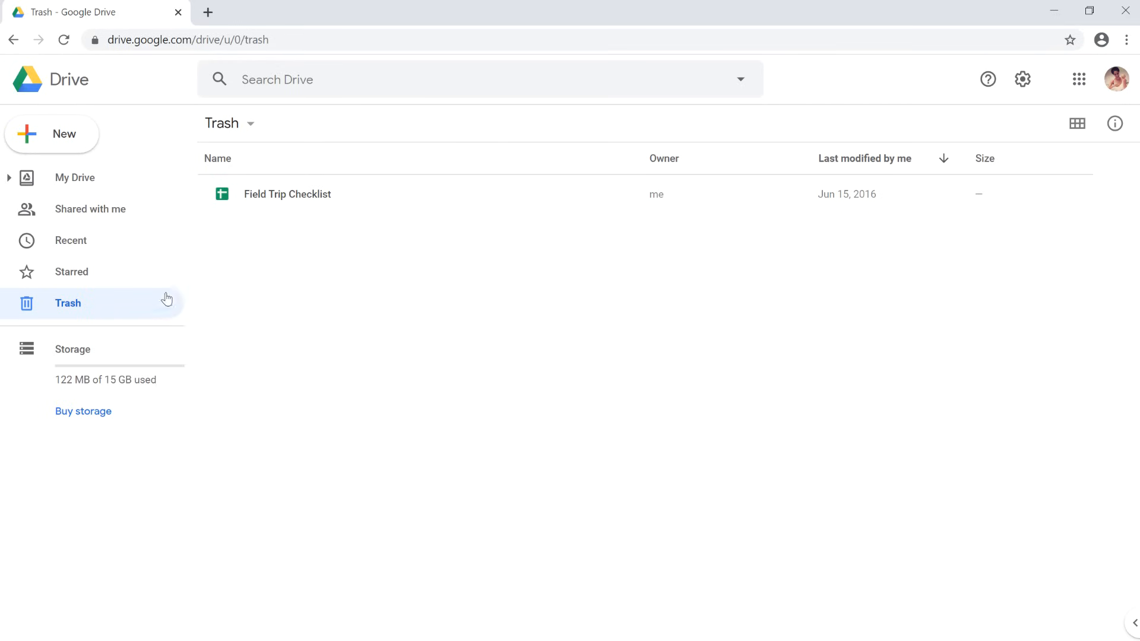
Empty the trash permanently via Trash > Empty trash and confirm.
click(229, 123)
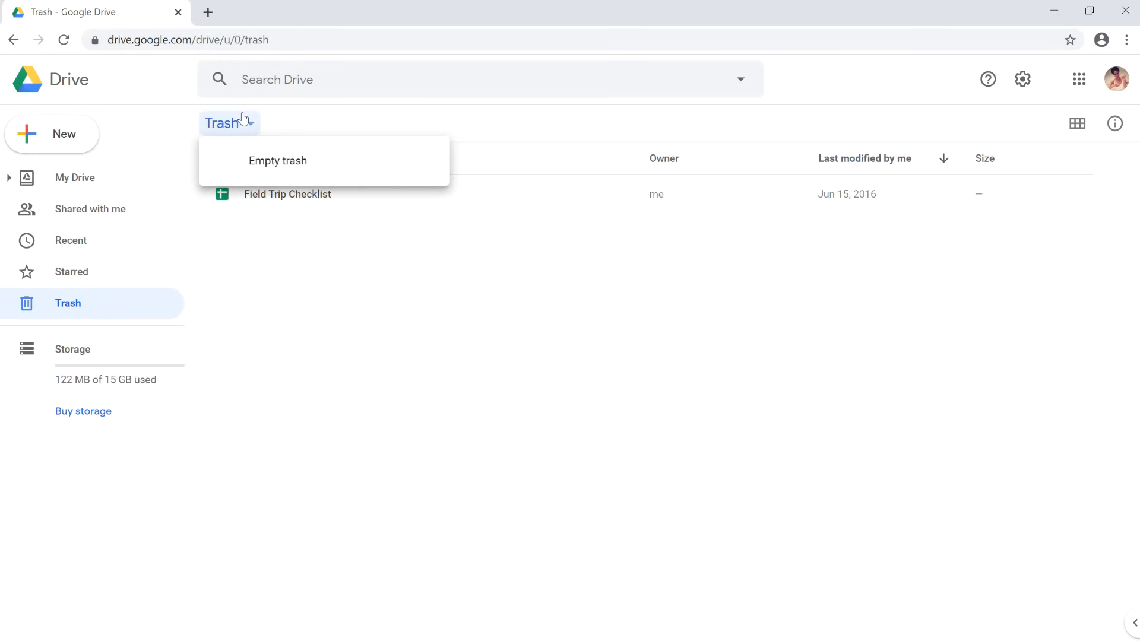
mouse_move(278, 161)
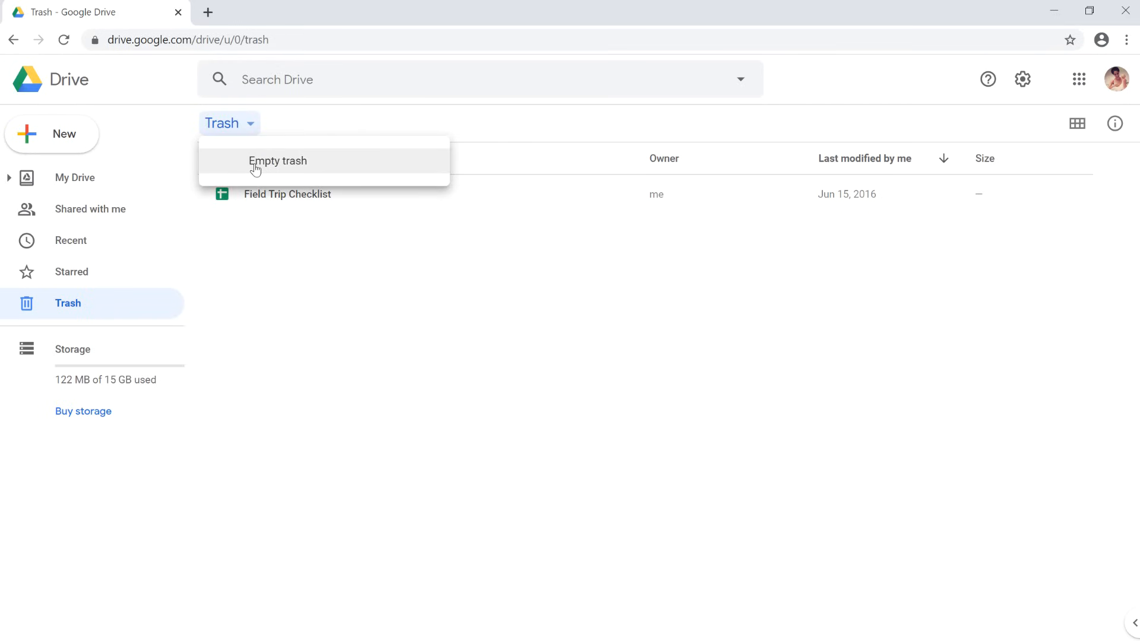
click(278, 160)
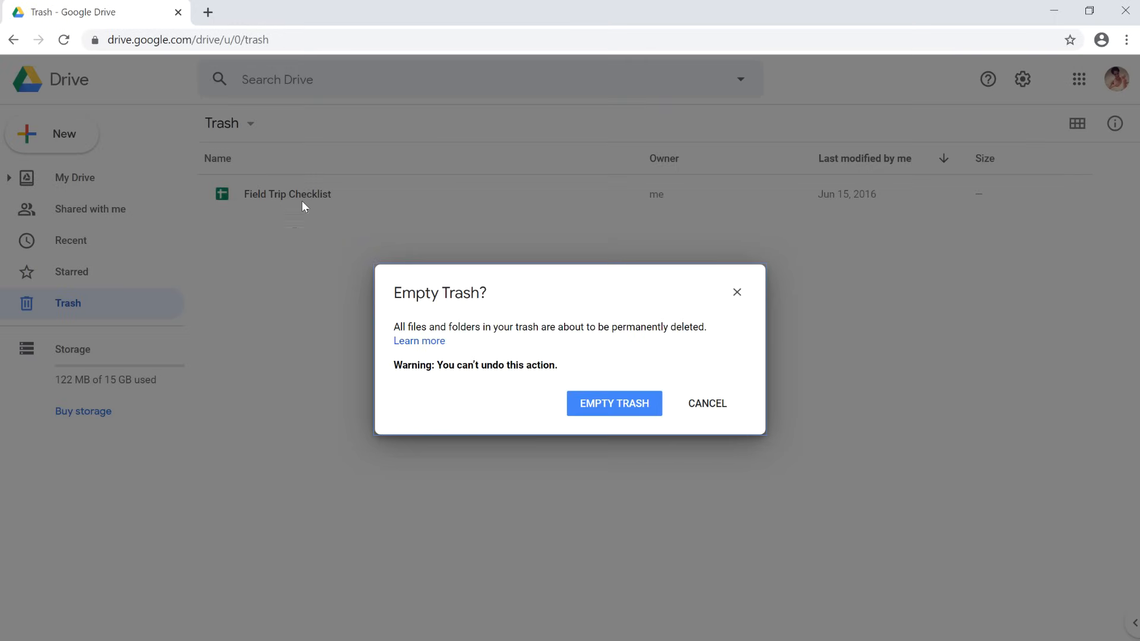
click(614, 403)
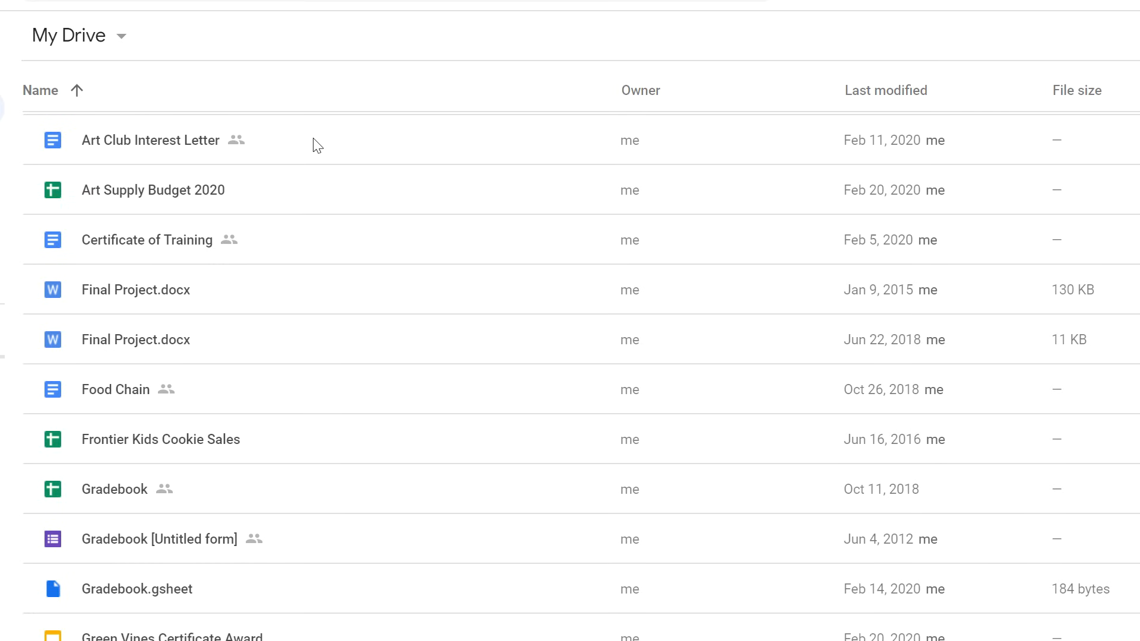
Show the right-click action menu for Art Club Interest Letter.
right_click(151, 141)
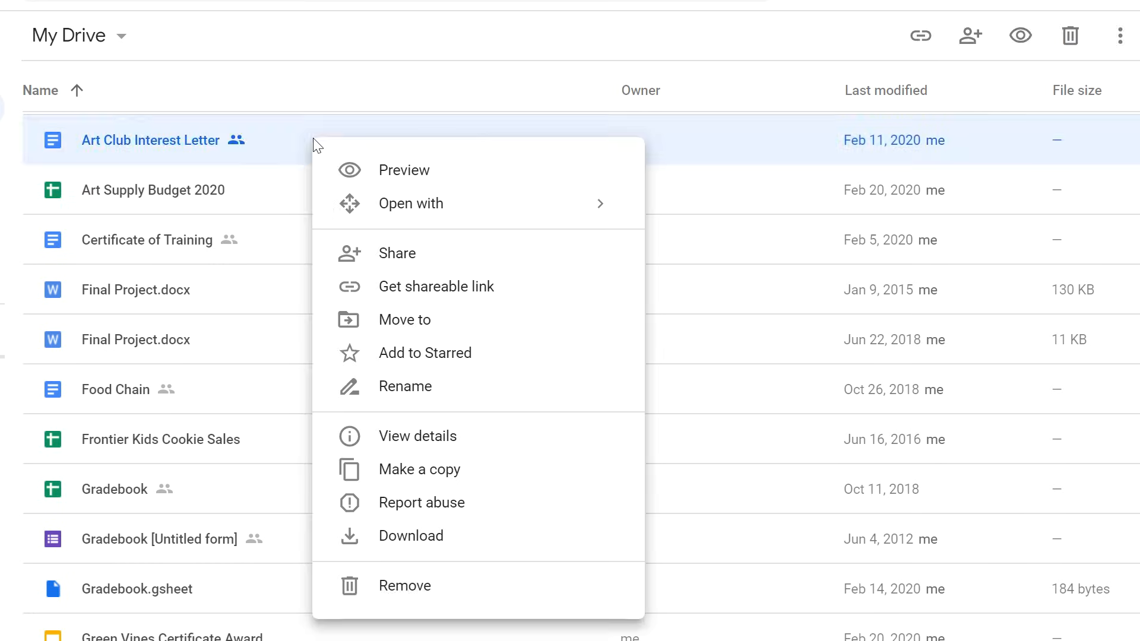